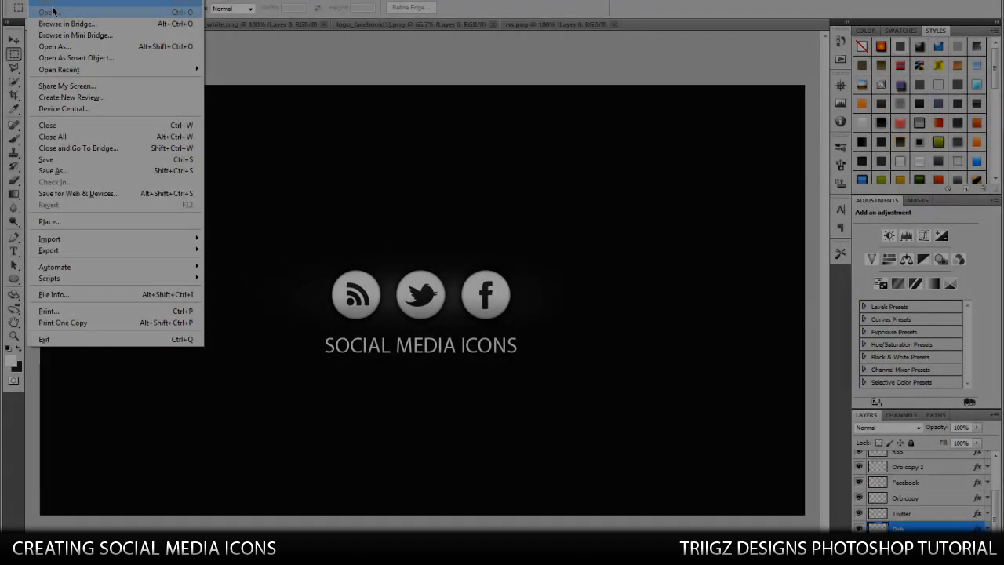
# Create a new 1280×720 px document at 72 ppi.
pyautogui.click(47, 12)
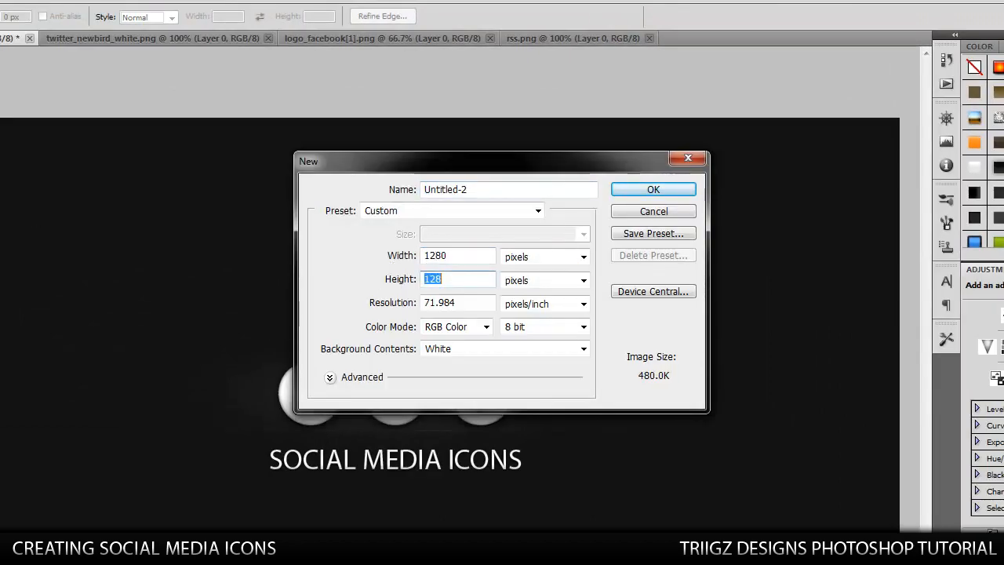
pyautogui.write('72')
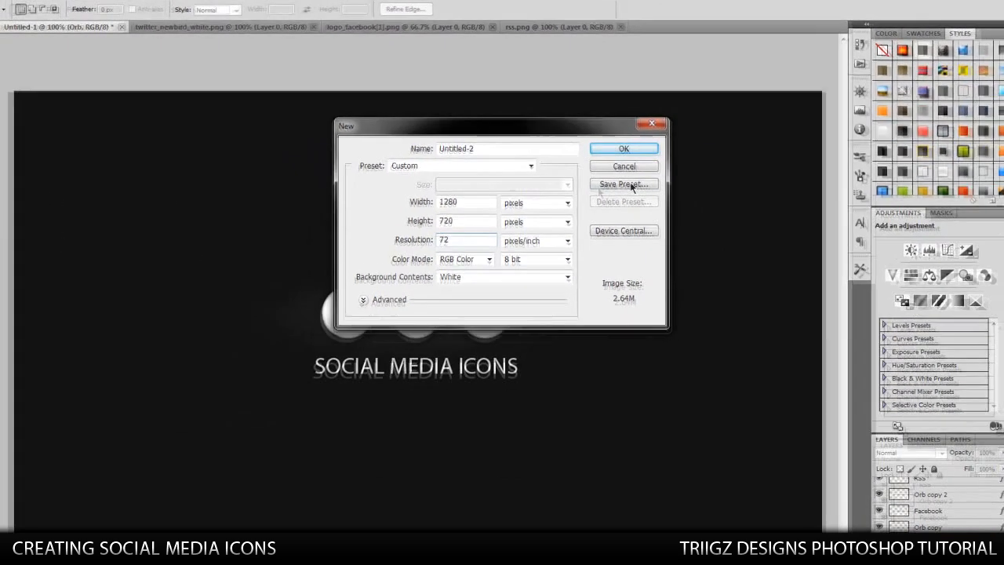
pyautogui.click(624, 147)
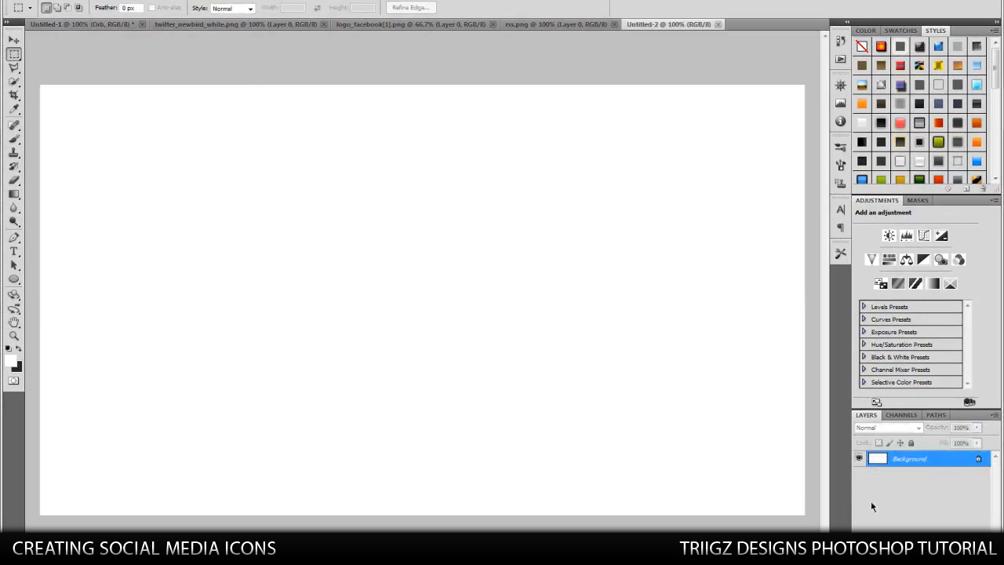
# Unlock the background, pick a dark gray foreground and fill a new layer with it.
pyautogui.doubleClick(910, 458)
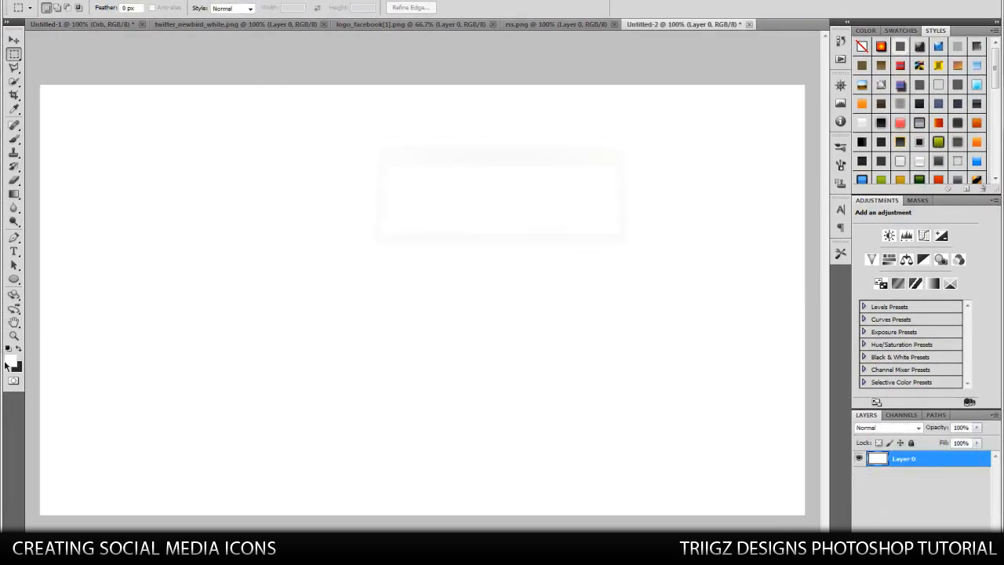
pyautogui.click(11, 359)
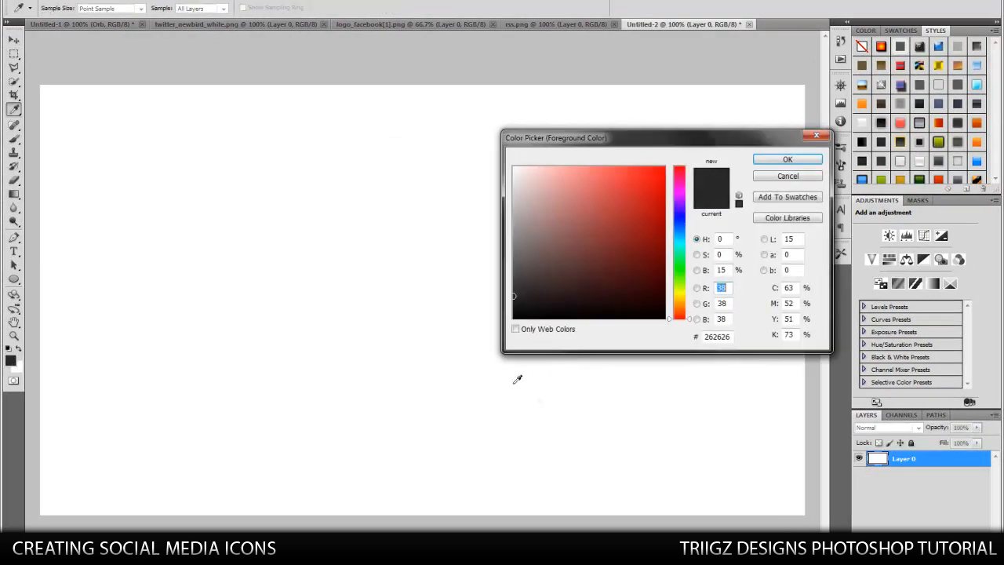
pyautogui.click(788, 159)
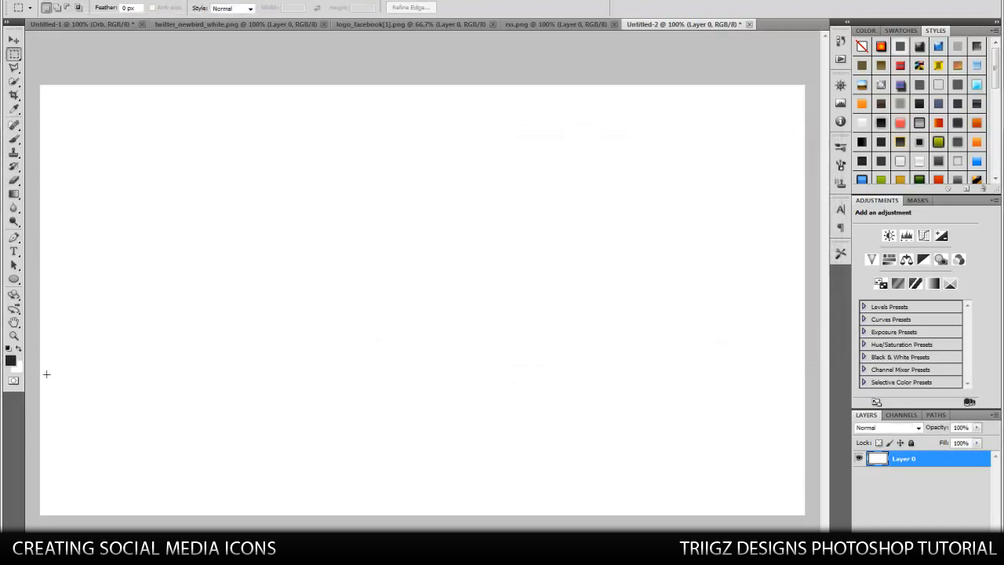
pyautogui.click(11, 359)
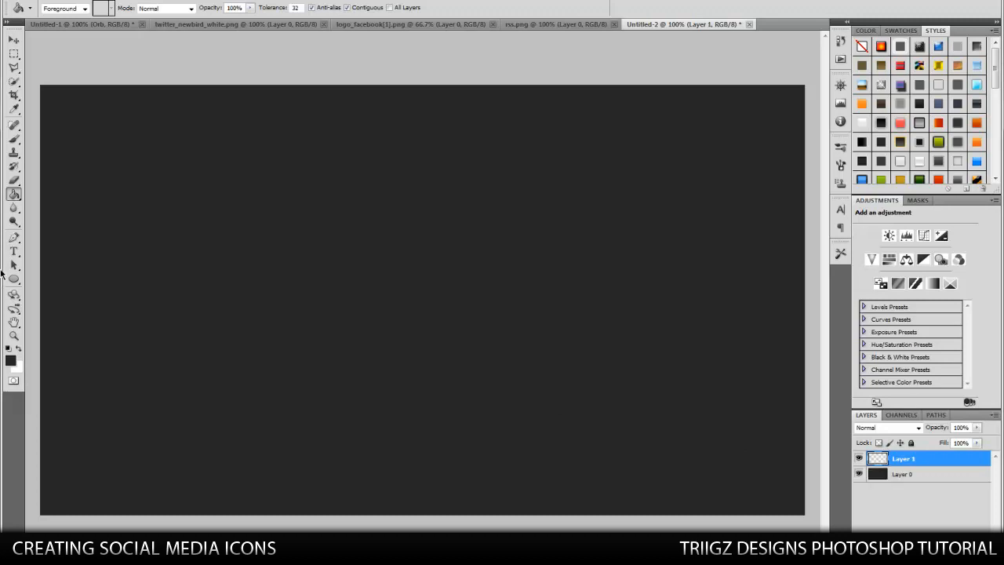
# Draw a small centred circle shape and give it a white Color Overlay.
pyautogui.click(14, 279)
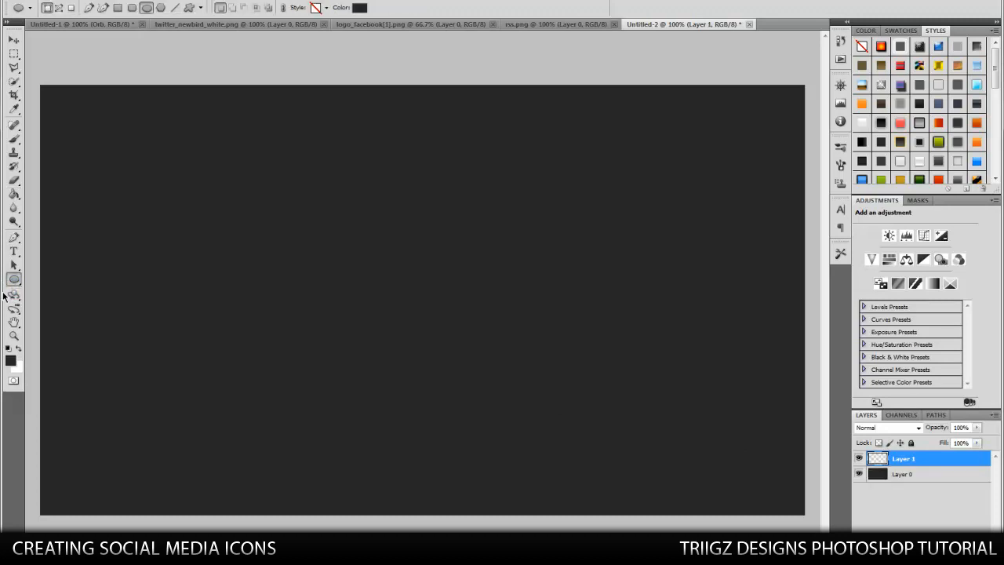
pyautogui.moveTo(323, 288)
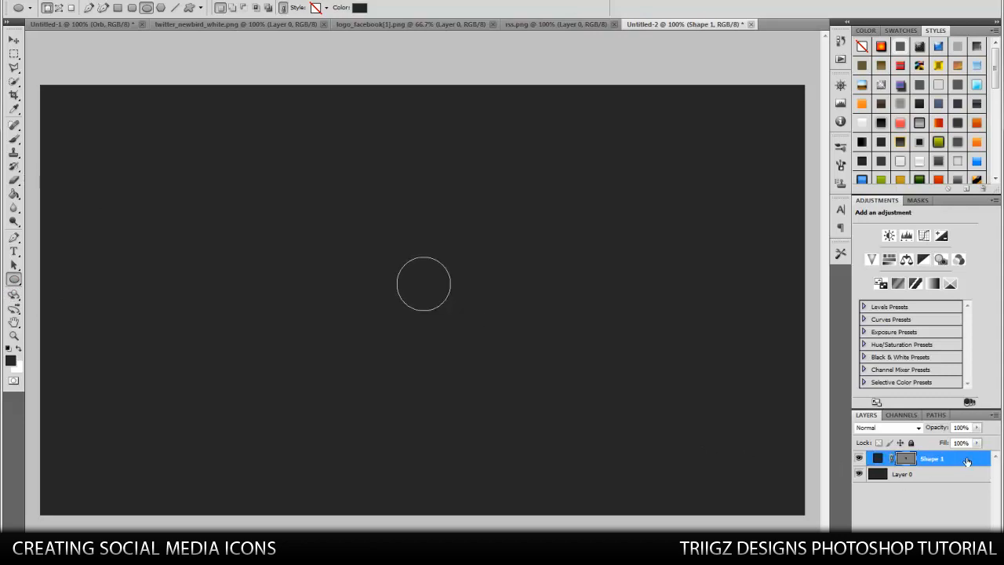
pyautogui.doubleClick(932, 458)
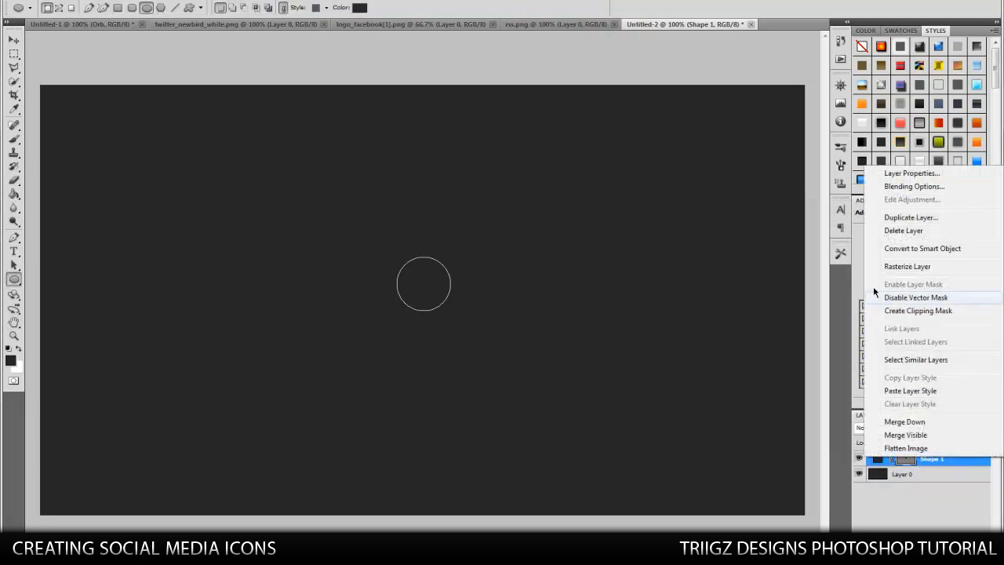
pyautogui.click(913, 185)
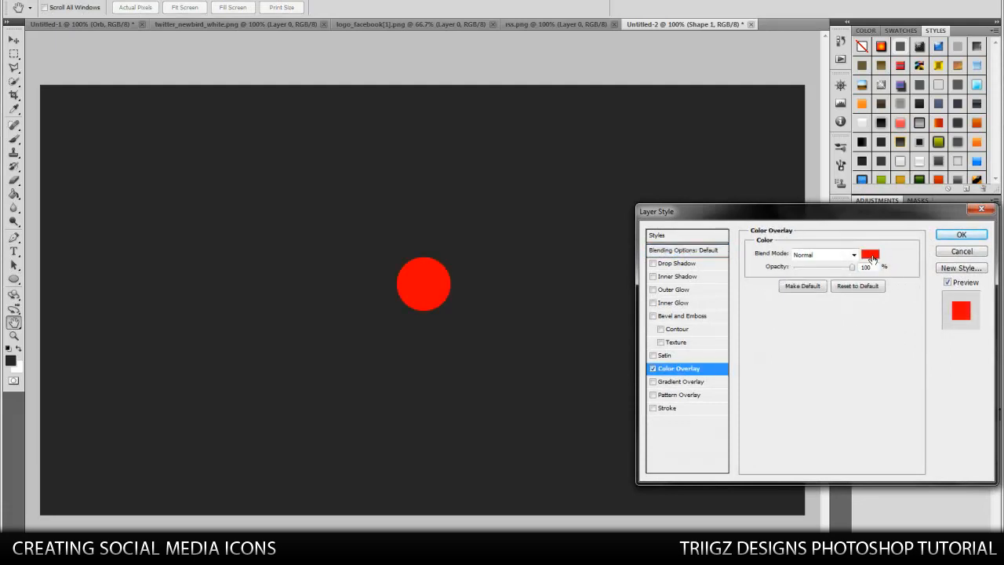
pyautogui.click(871, 254)
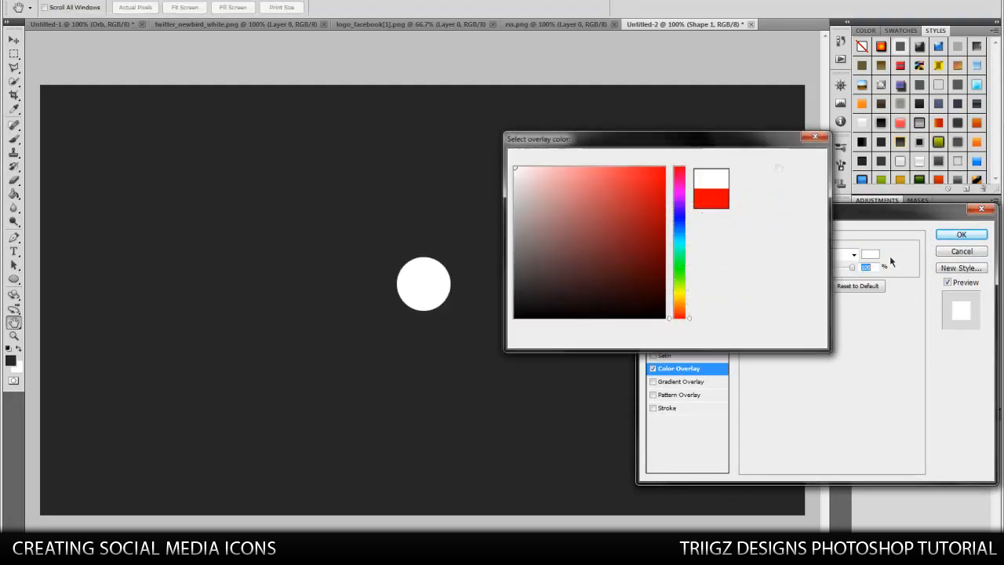
pyautogui.click(962, 234)
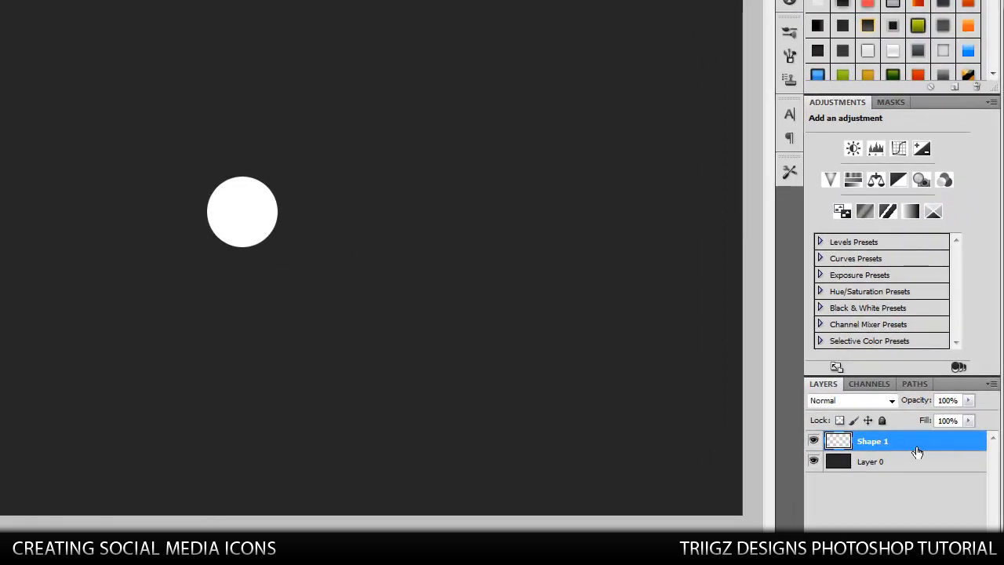
# Enable a Gradient Overlay on the circle and lower its opacity to about 30–40%.
pyautogui.doubleClick(879, 441)
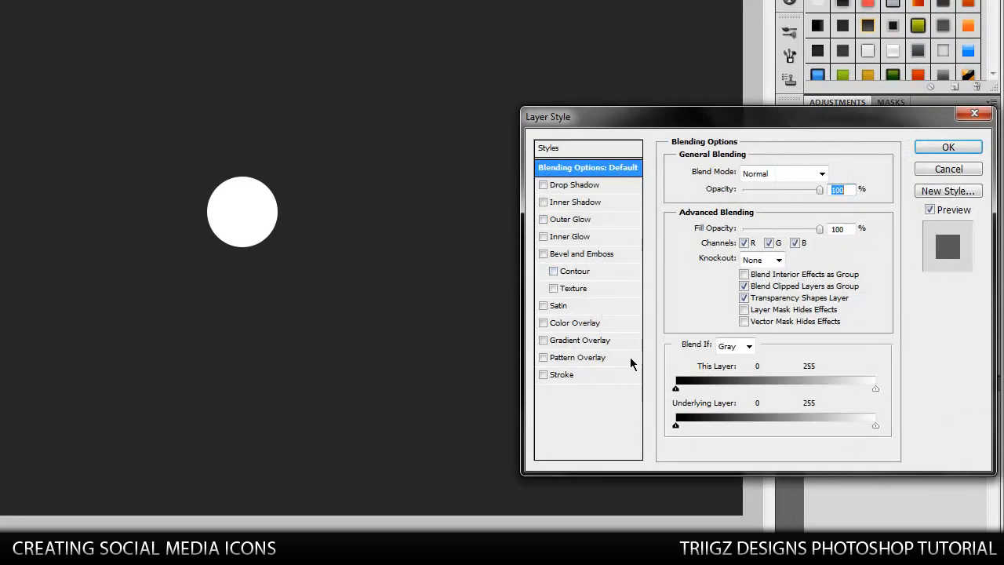
pyautogui.click(543, 339)
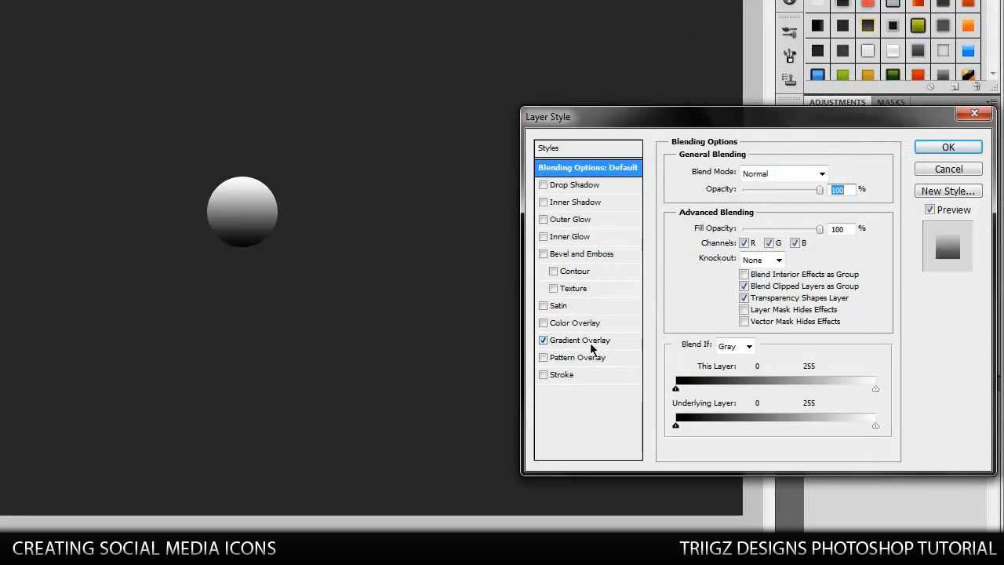
pyautogui.click(580, 339)
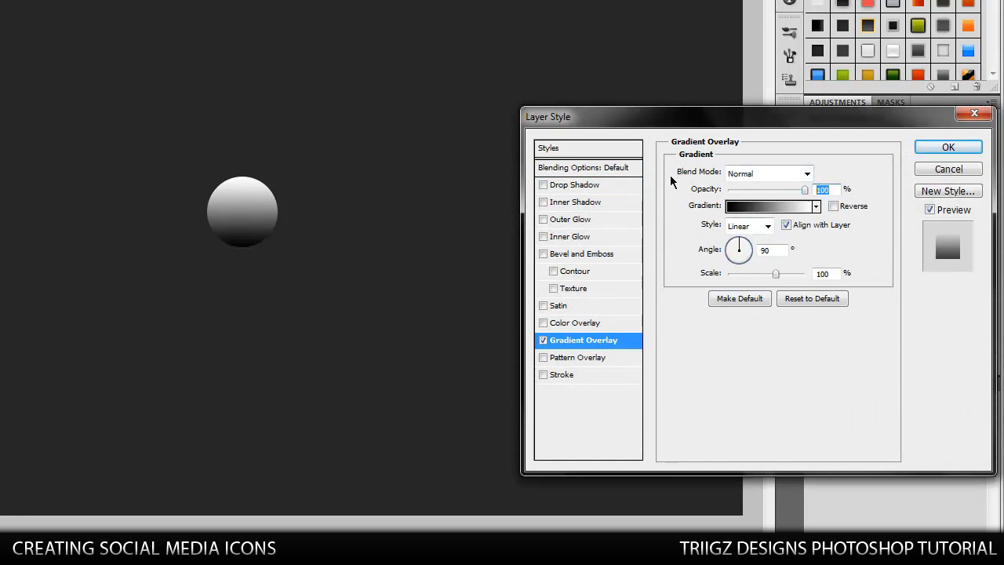
pyautogui.moveTo(803, 188); pyautogui.dragTo(758, 188)
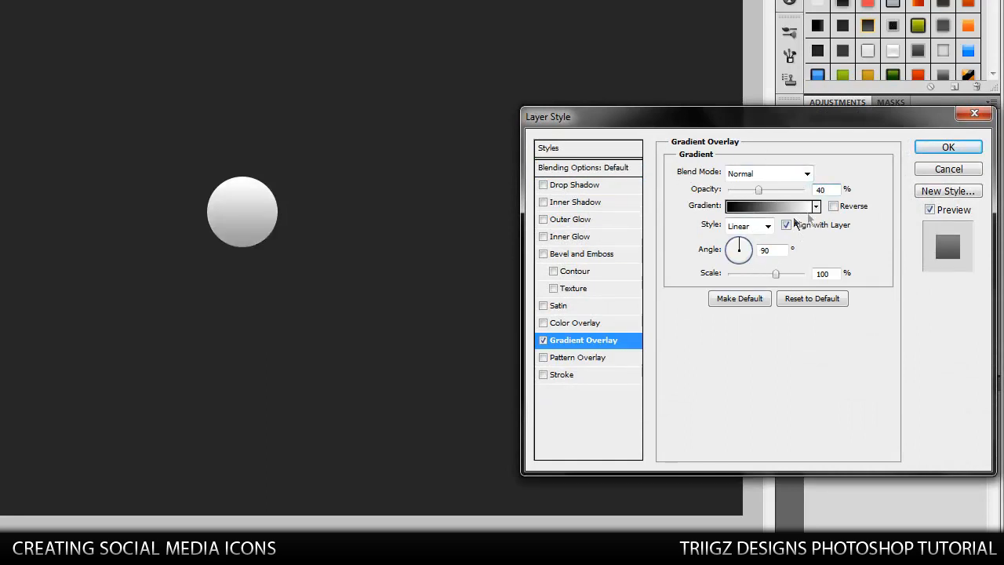
# Edit the gradient, moving its white stop toward the middle for subtle shading.
pyautogui.click(766, 206)
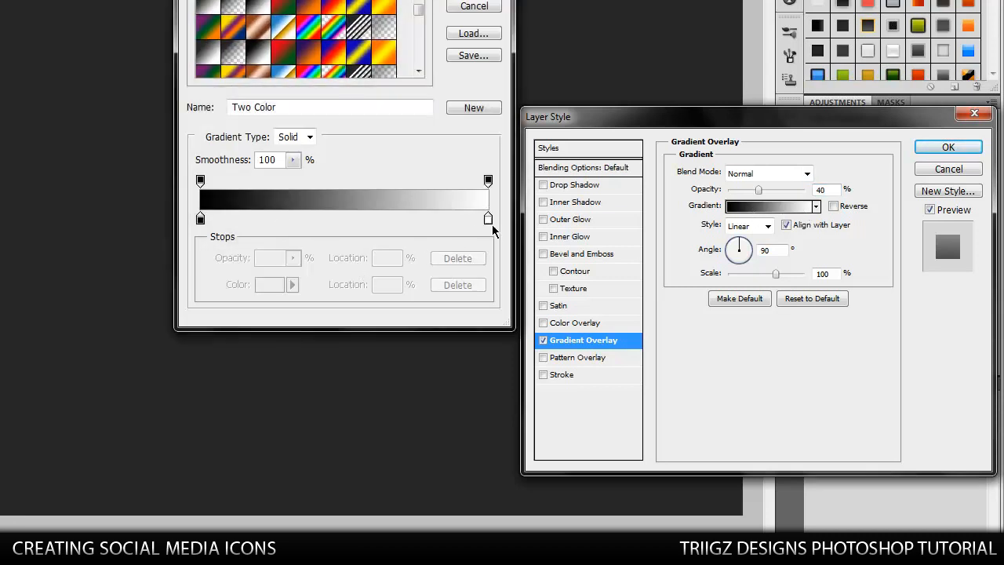
pyautogui.click(488, 218)
pyautogui.write('50')
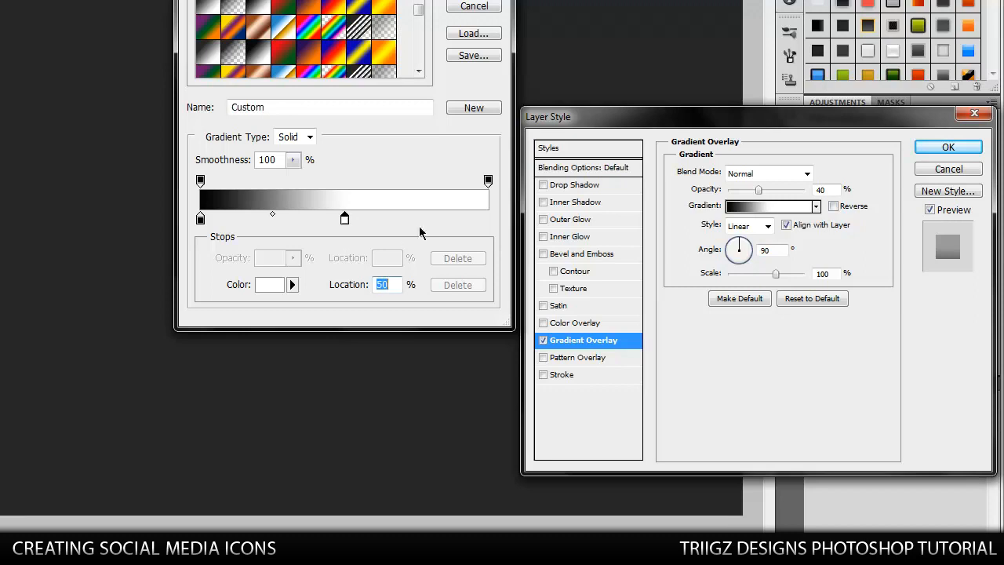
pyautogui.moveTo(346, 218); pyautogui.dragTo(428, 218)
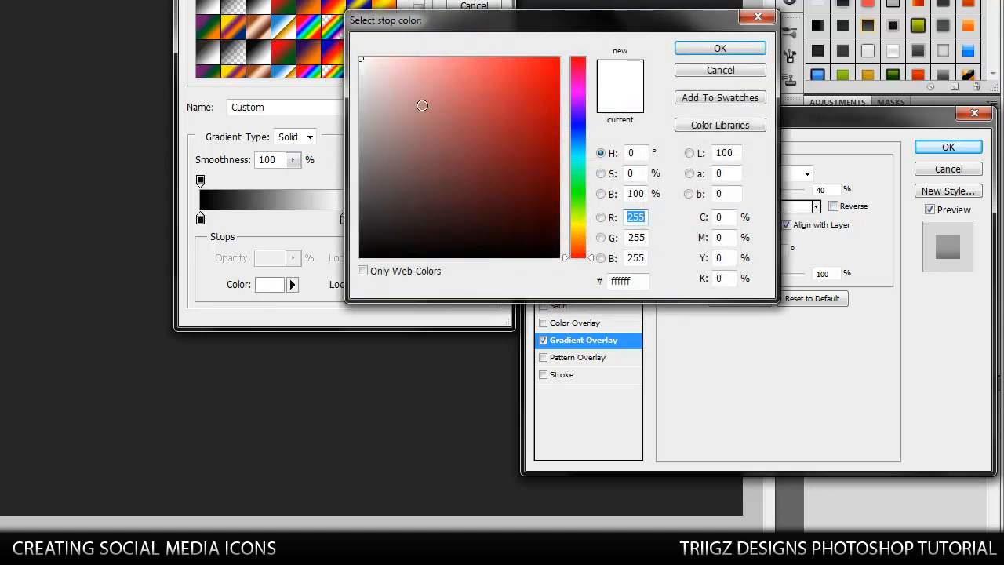
pyautogui.click(719, 47)
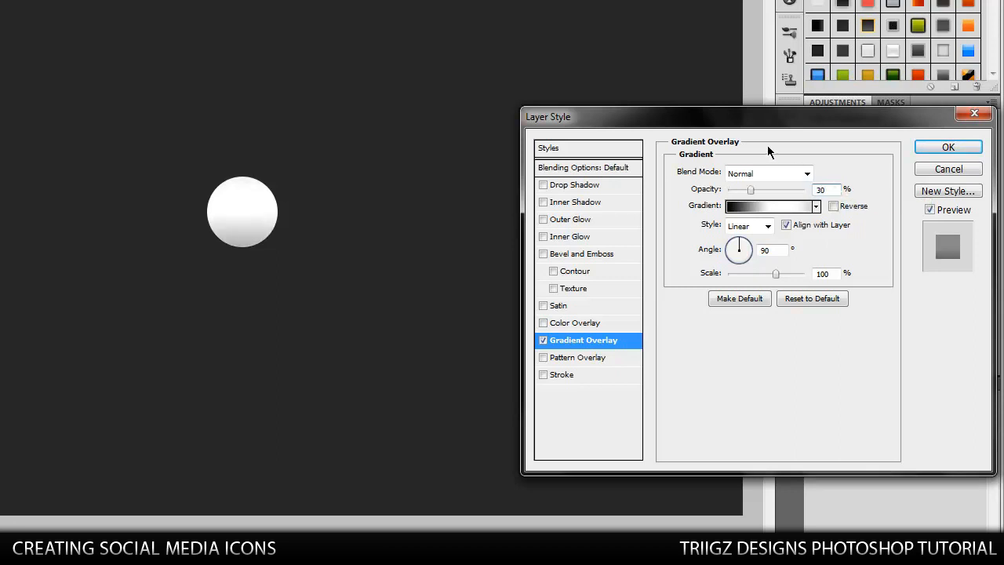
pyautogui.moveTo(540, 244)
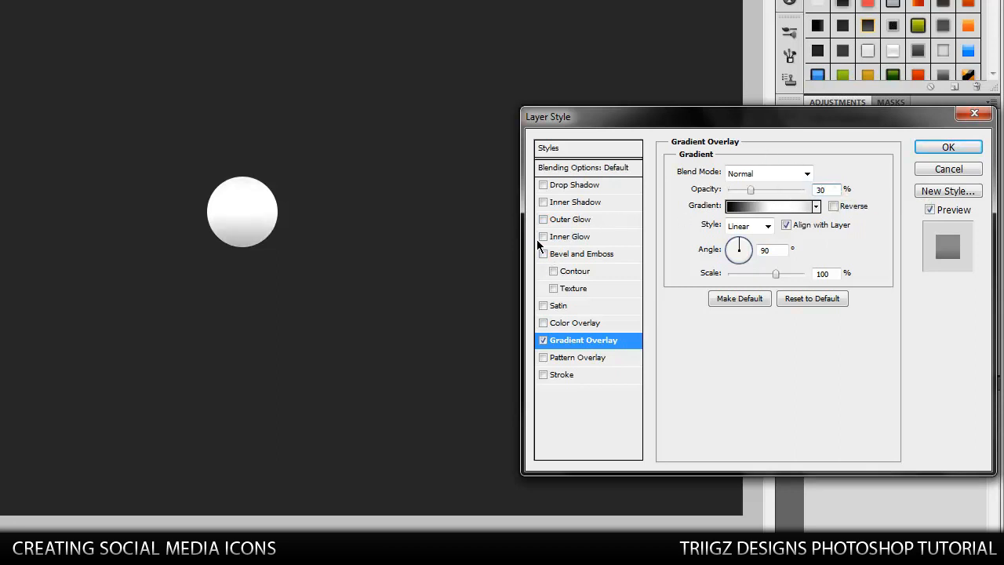
# Enable a faint black Inner Glow on the circle.
pyautogui.click(571, 235)
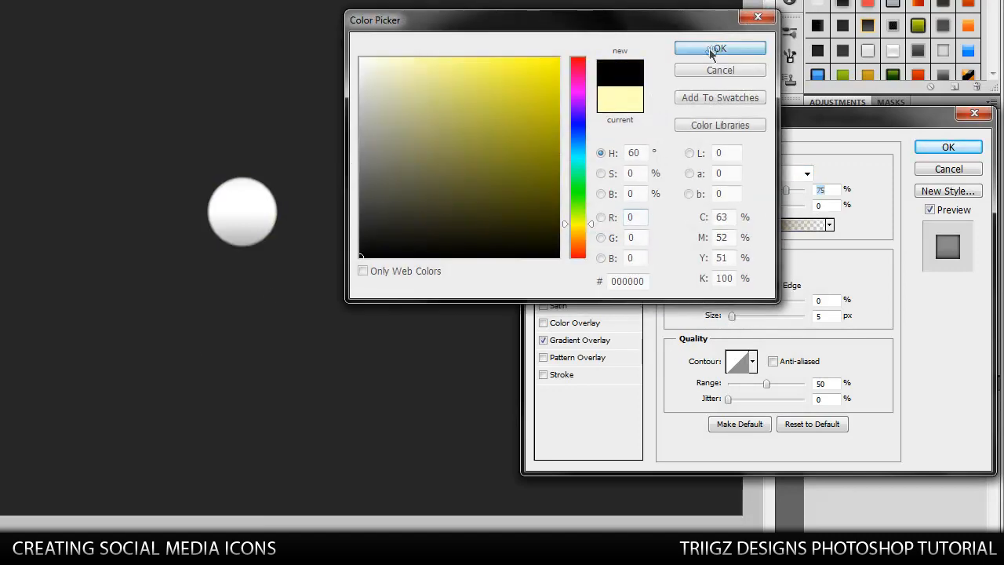
pyautogui.click(718, 47)
pyautogui.write('40')
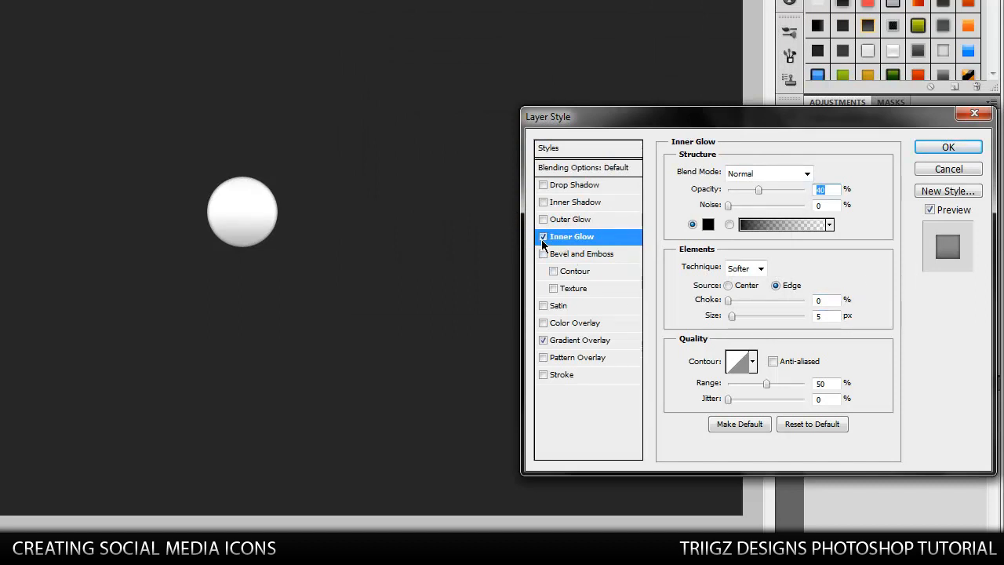
pyautogui.moveTo(424, 267)
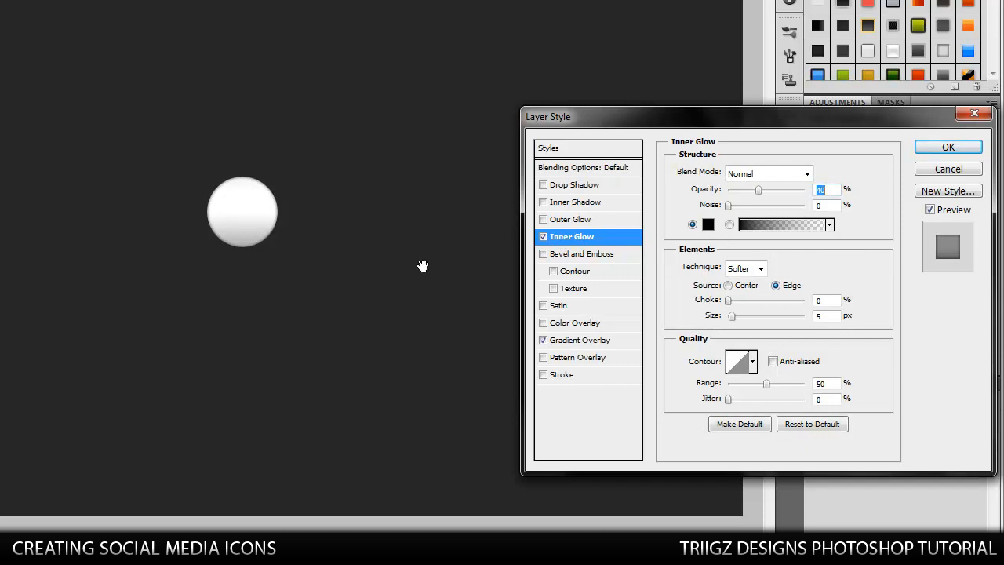
pyautogui.moveTo(514, 392)
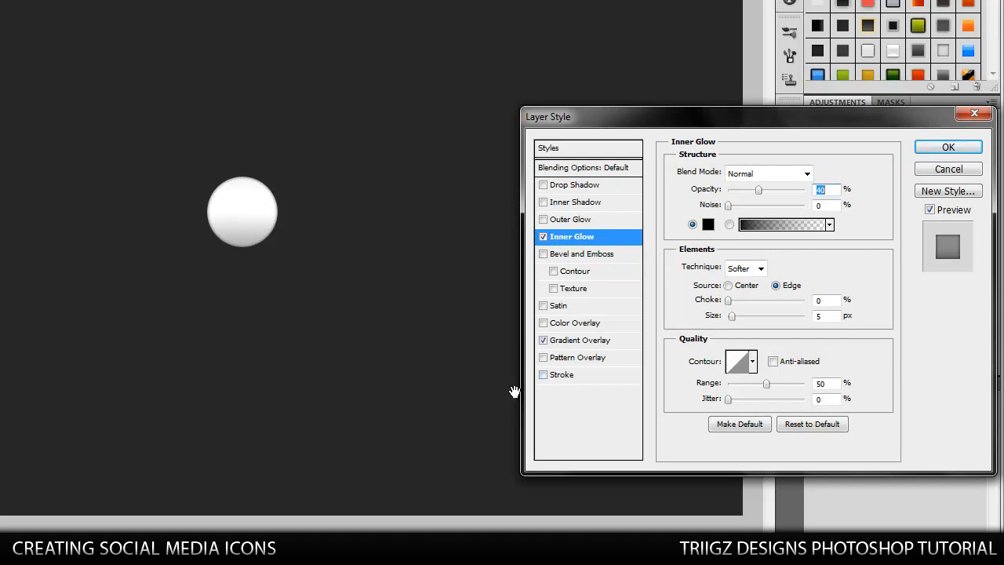
# Add a drop shadow and a pale Outer Glow blended Normal to the circle.
pyautogui.click(576, 185)
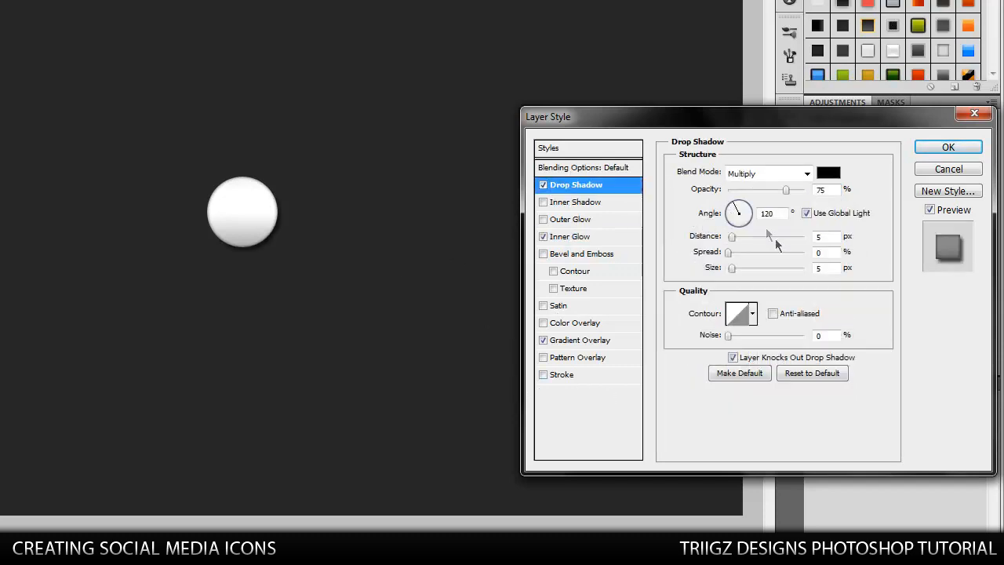
pyautogui.tripleClick(767, 213)
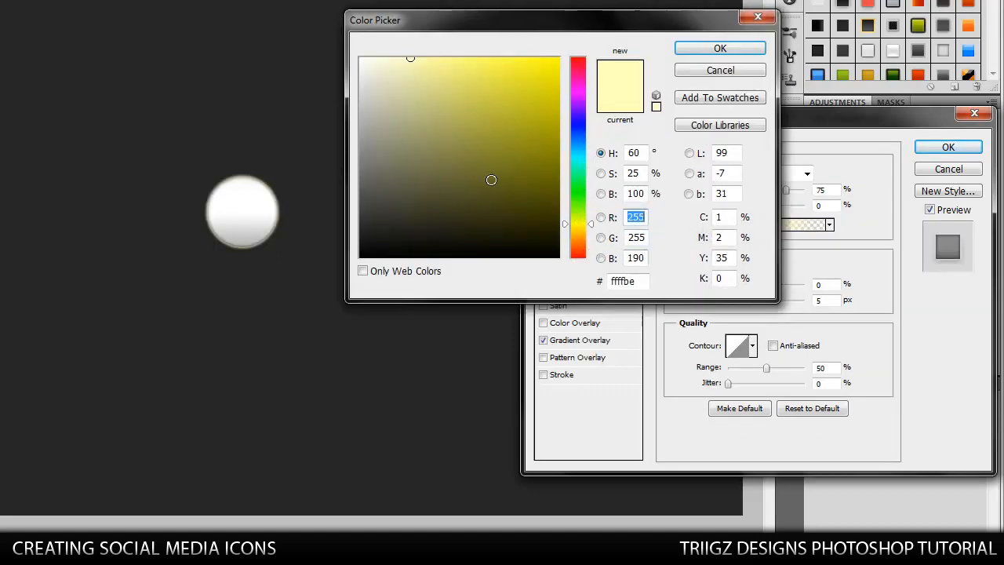
pyautogui.click(719, 47)
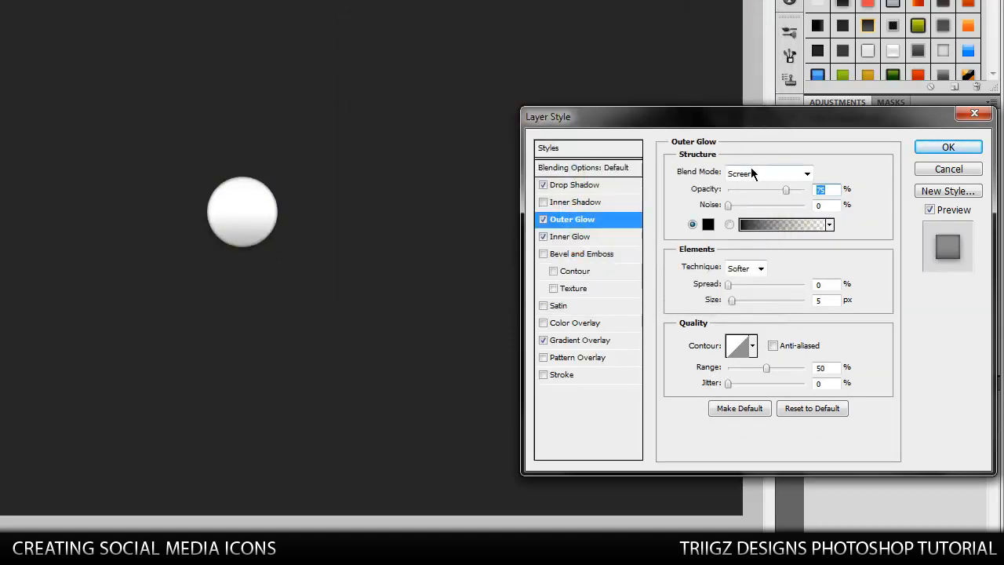
pyautogui.click(766, 173)
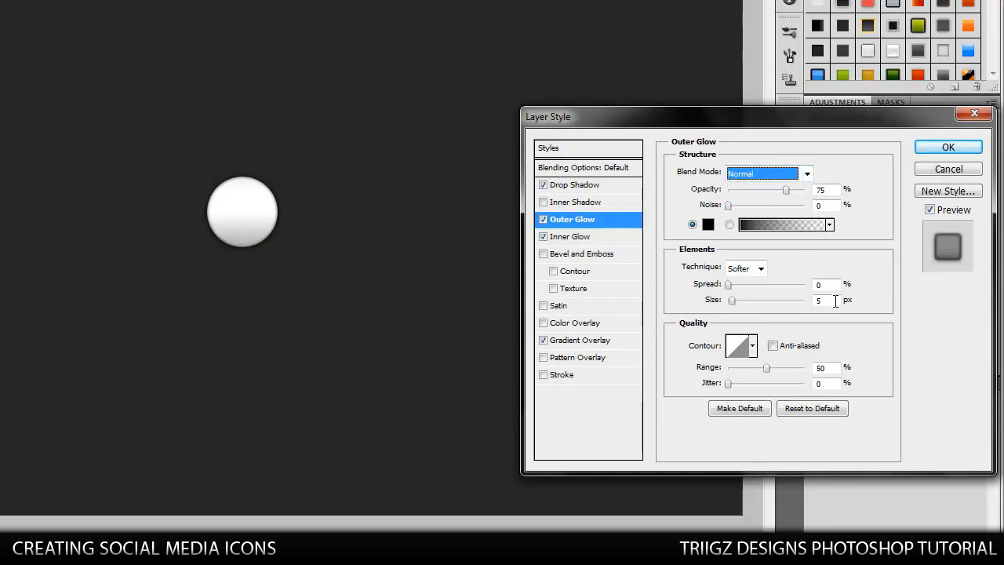
# Set the glow Size 20 and Opacity 30, then apply the layer style.
pyautogui.tripleClick(822, 299)
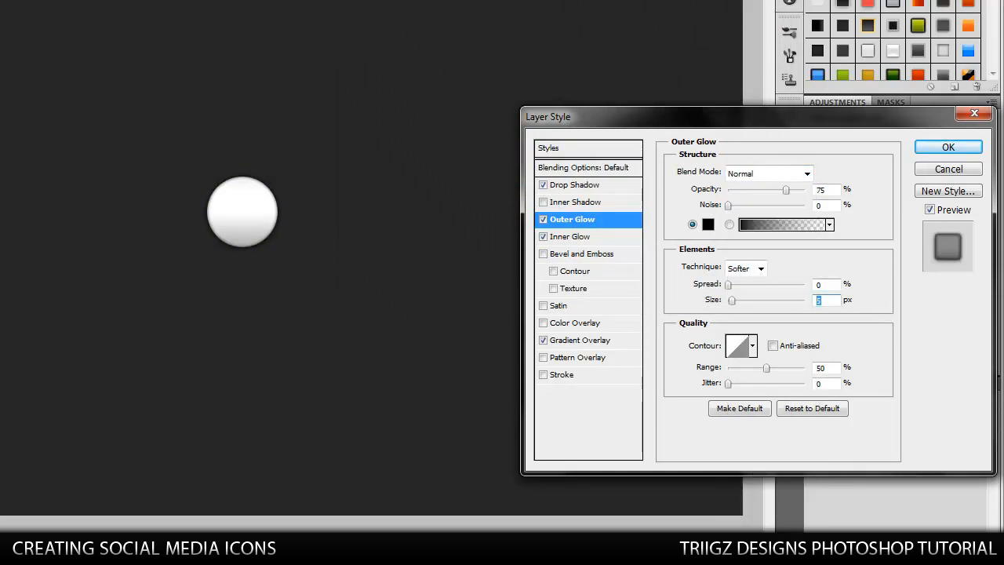
pyautogui.write('20')
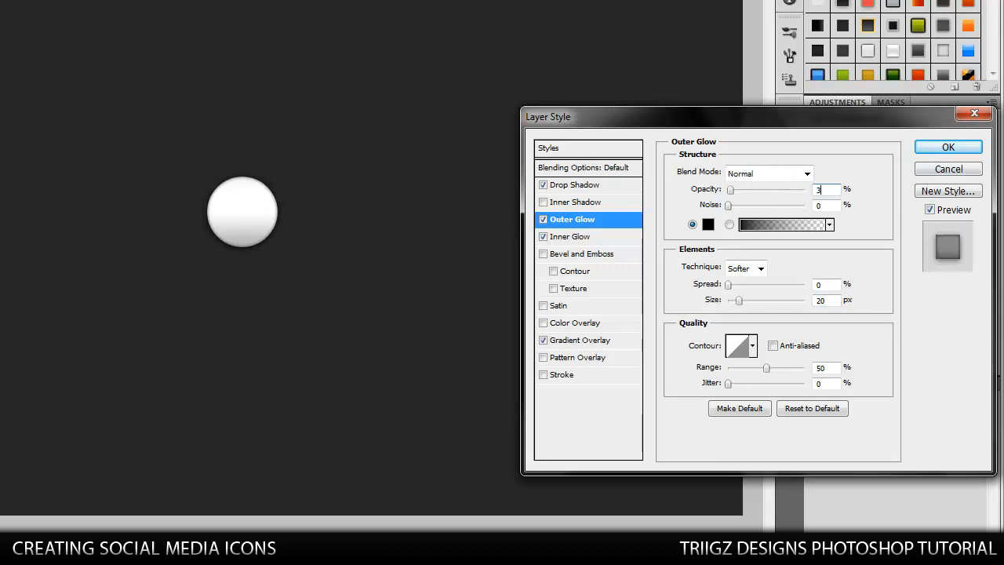
pyautogui.write('30')
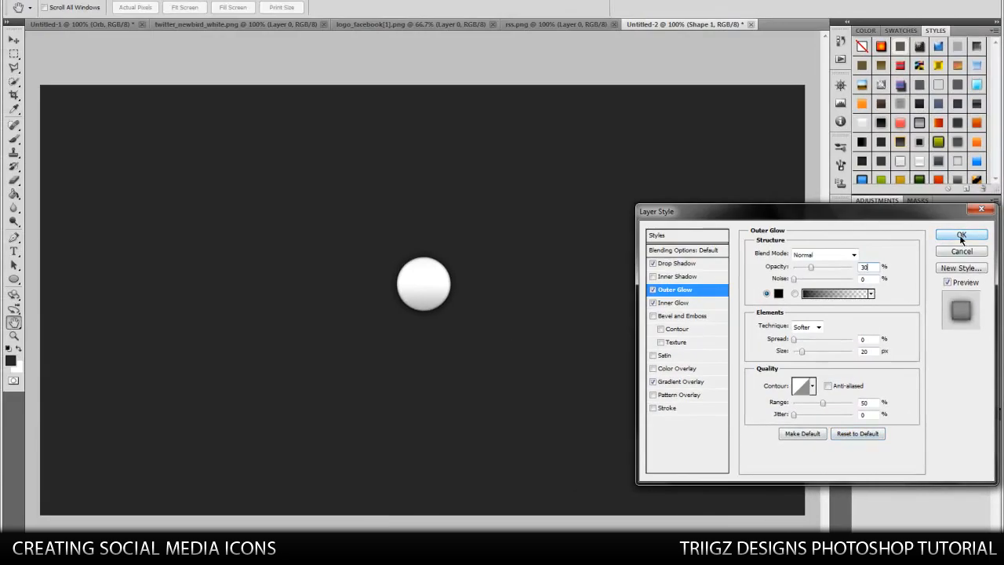
pyautogui.click(960, 235)
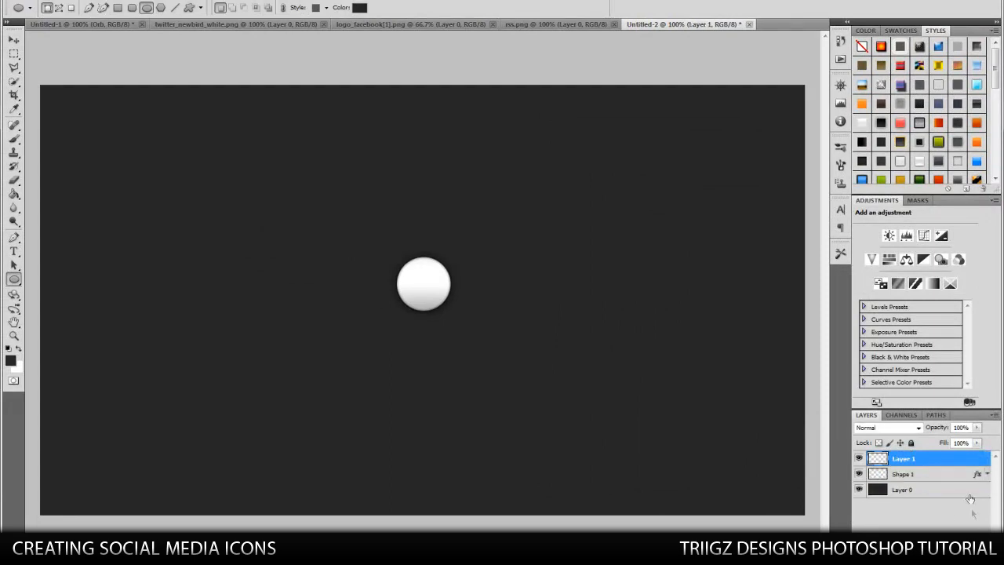
pyautogui.moveTo(553, 185)
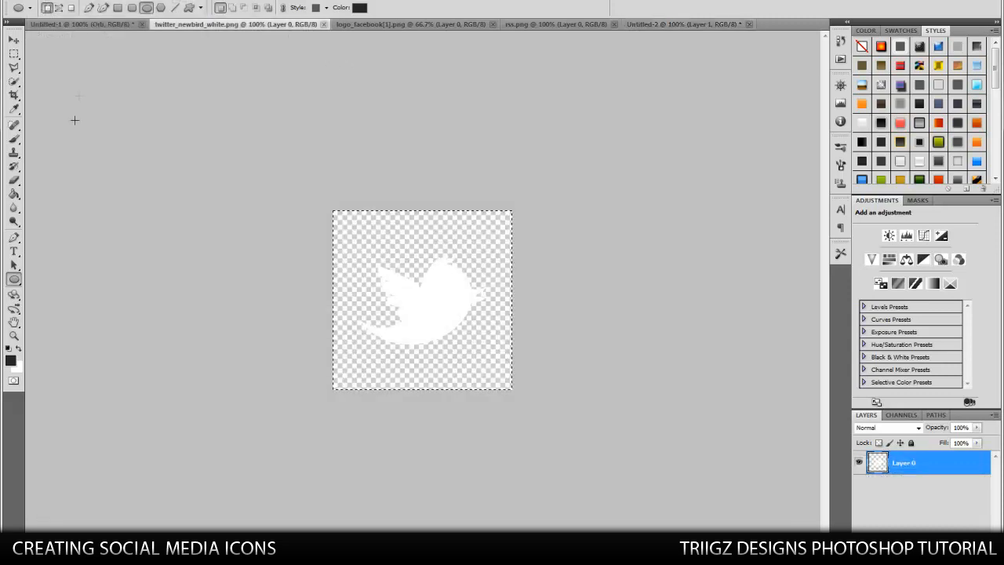
pyautogui.moveTo(485, 354)
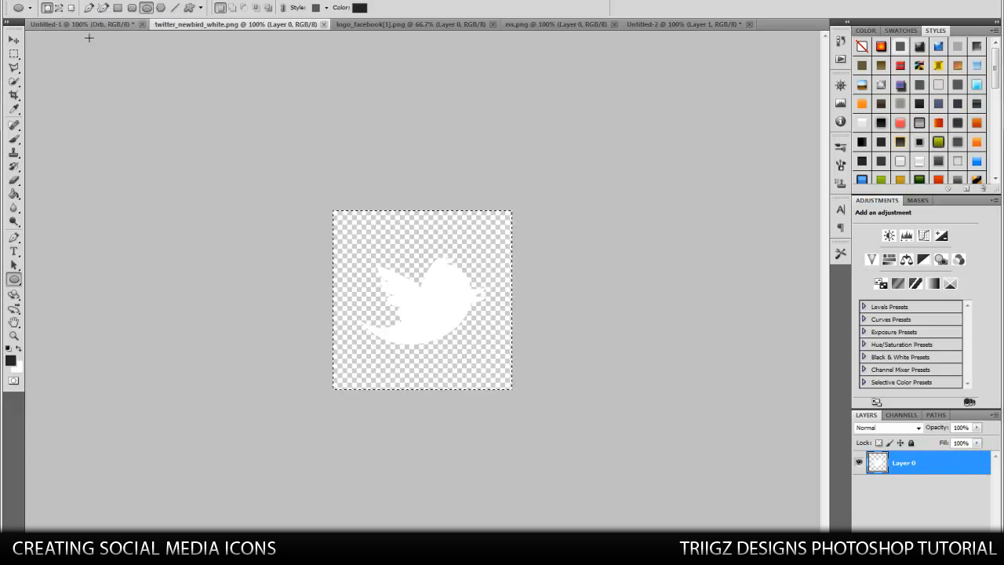
# Bring the white Twitter bird into the icon document and select its layer over the circle.
pyautogui.click(415, 23)
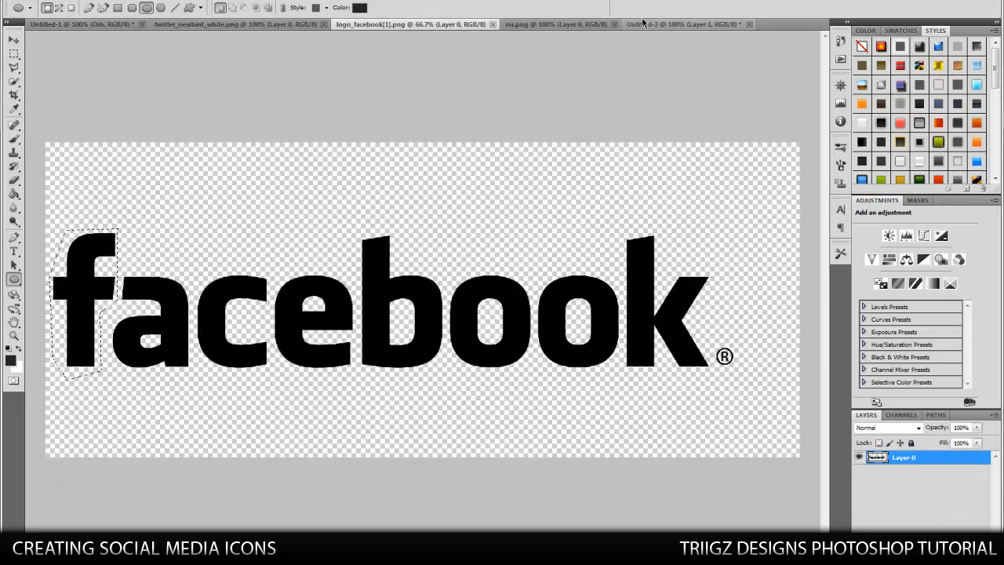
pyautogui.click(683, 24)
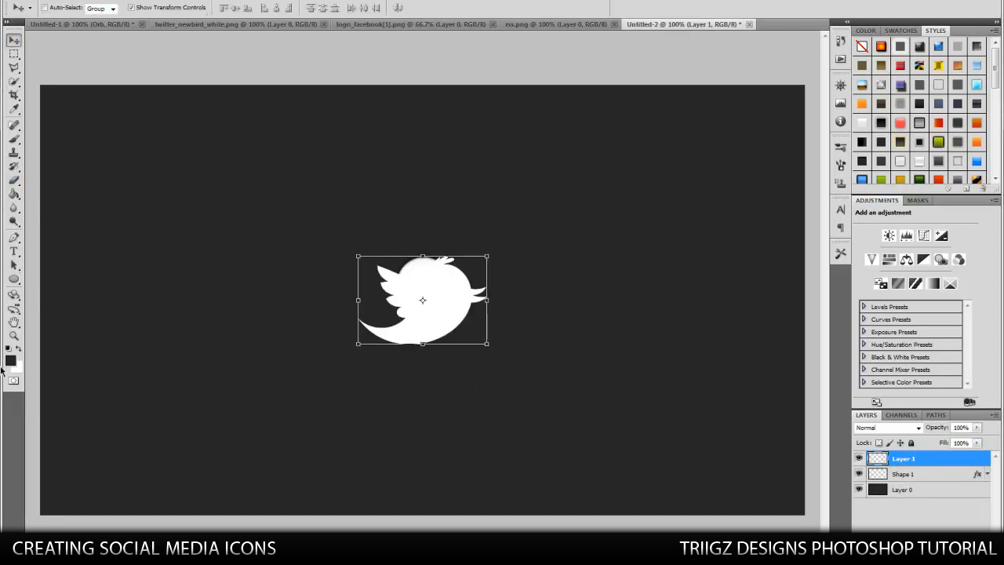
pyautogui.moveTo(406, 285)
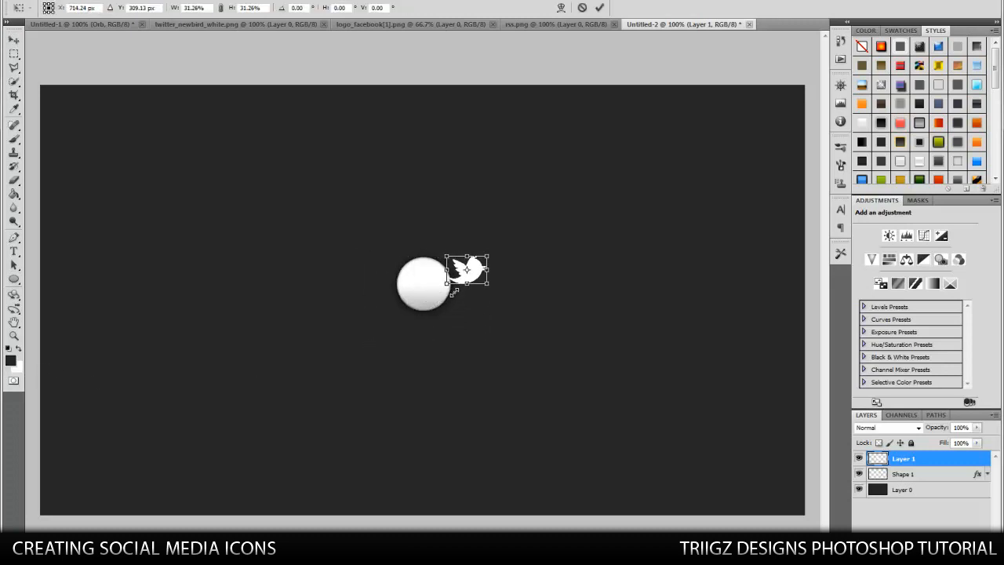
pyautogui.click(12, 40)
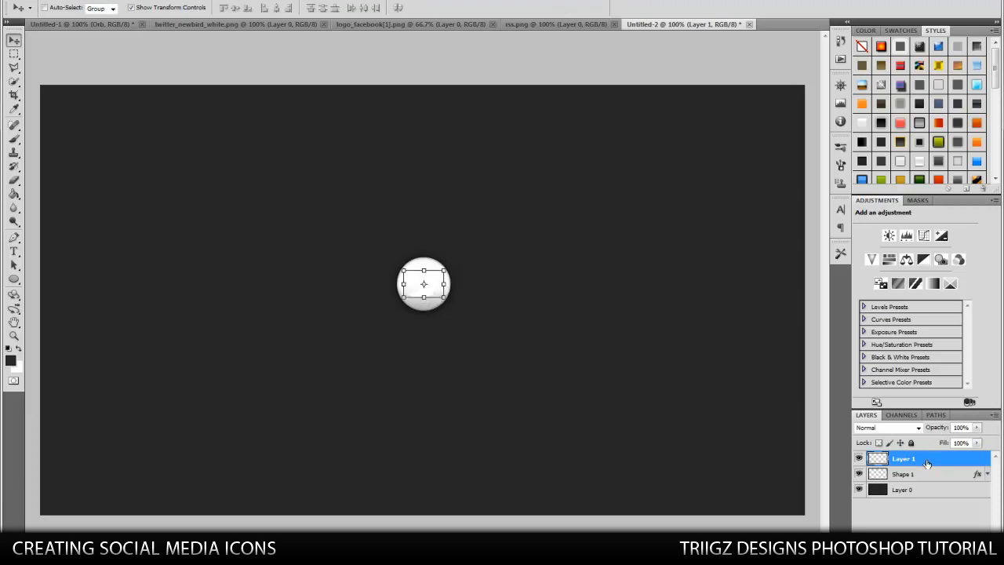
# Try a Color Overlay on the bird, then clear its layer style to restyle it.
pyautogui.doubleClick(904, 458)
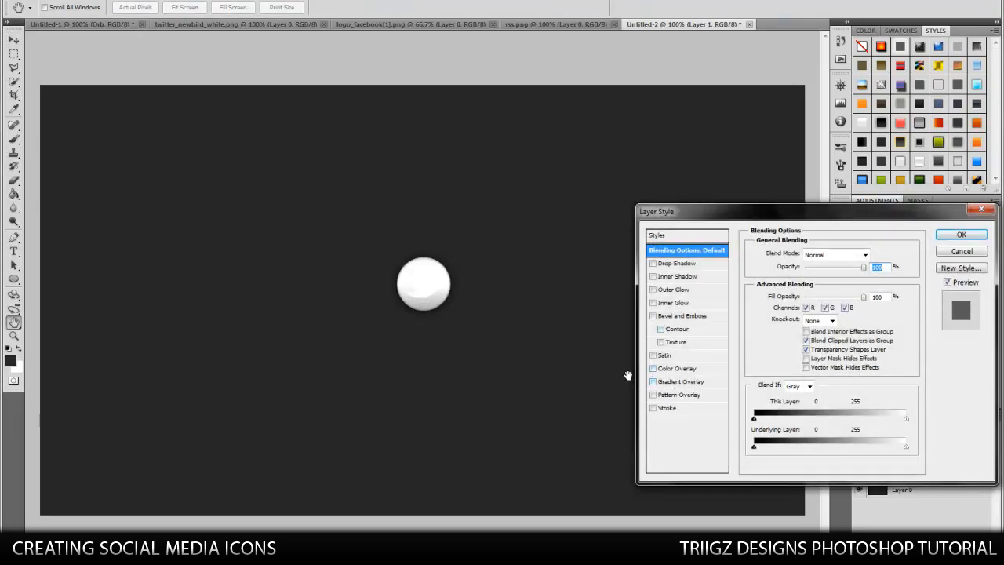
pyautogui.click(678, 367)
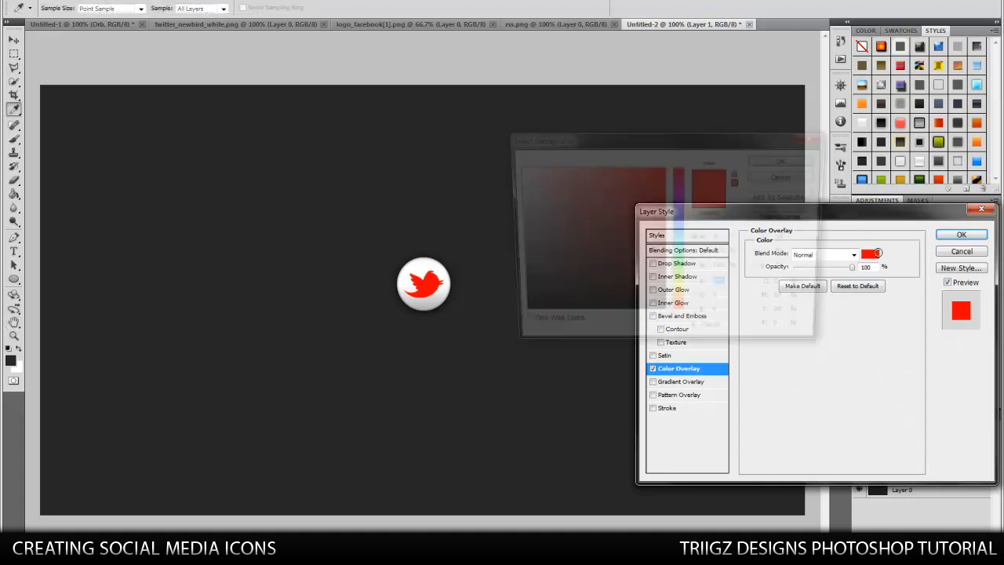
pyautogui.click(872, 252)
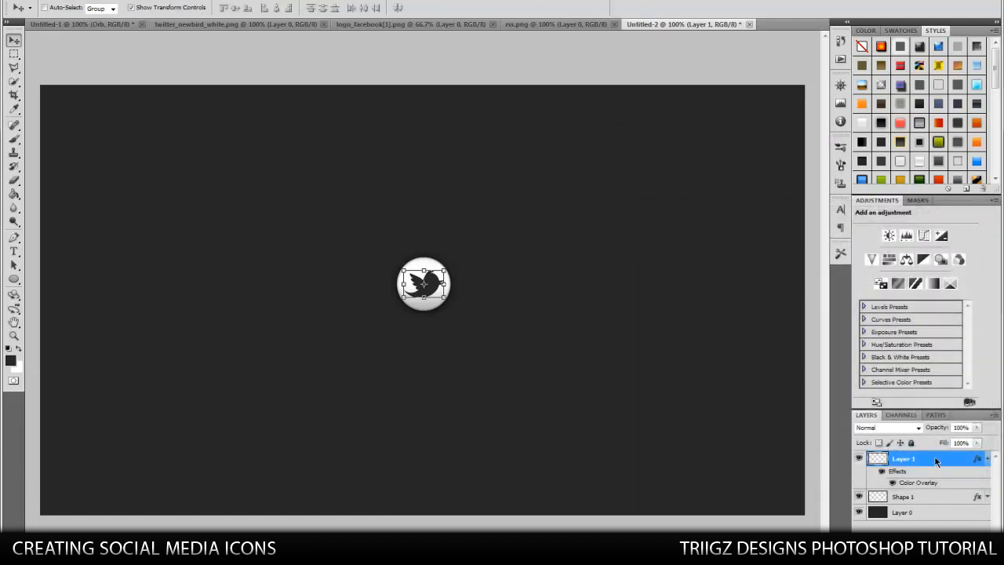
pyautogui.rightClick(925, 458)
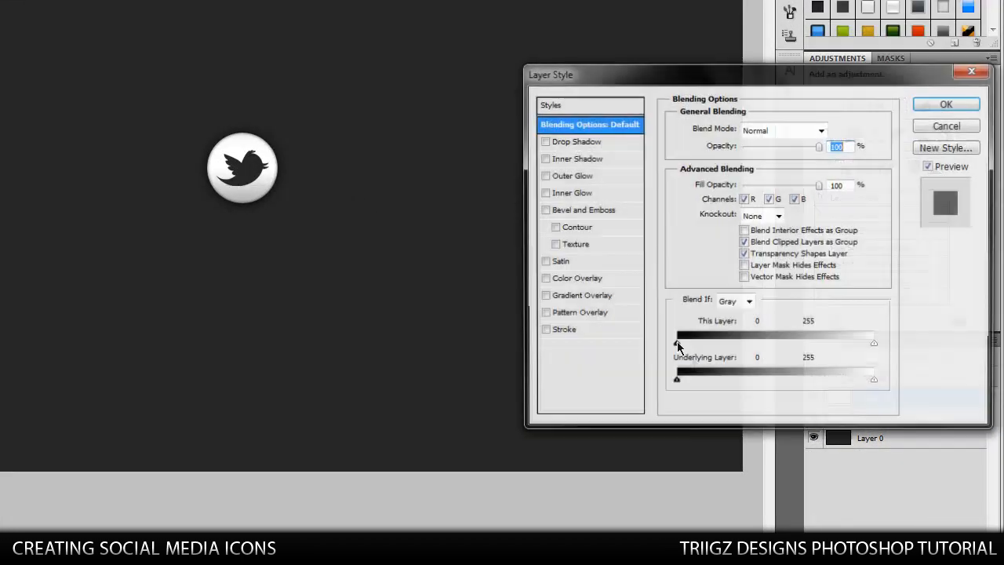
# Give the bird a Gradient Overlay blended as Overlay and an Inner Shadow at 50% opacity.
pyautogui.click(582, 295)
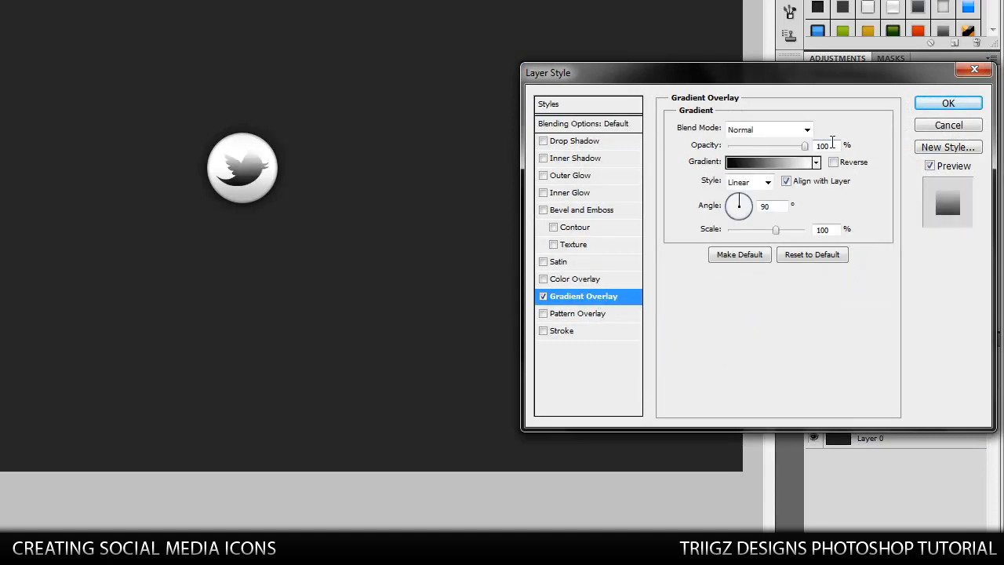
pyautogui.click(806, 129)
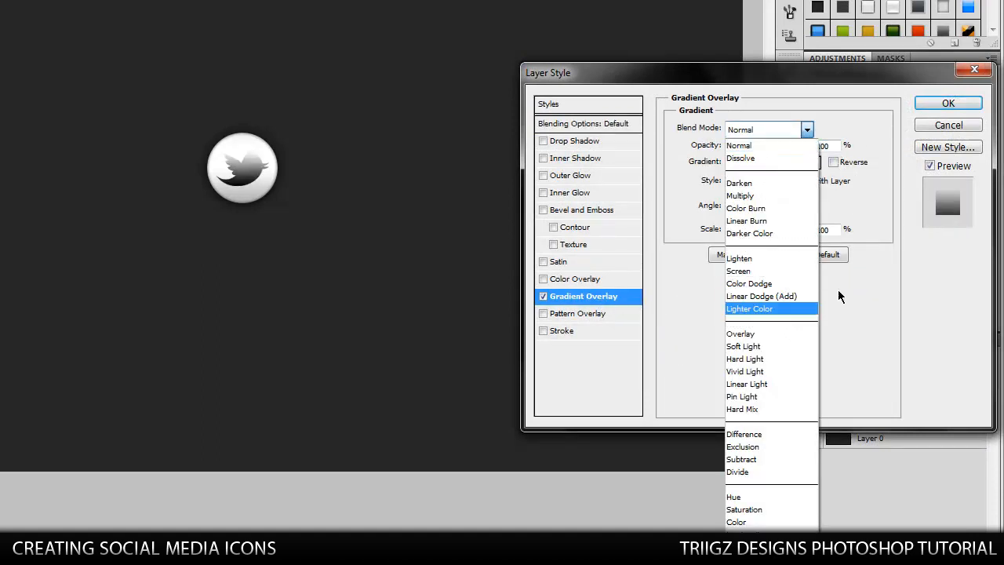
pyautogui.click(741, 333)
pyautogui.write('30')
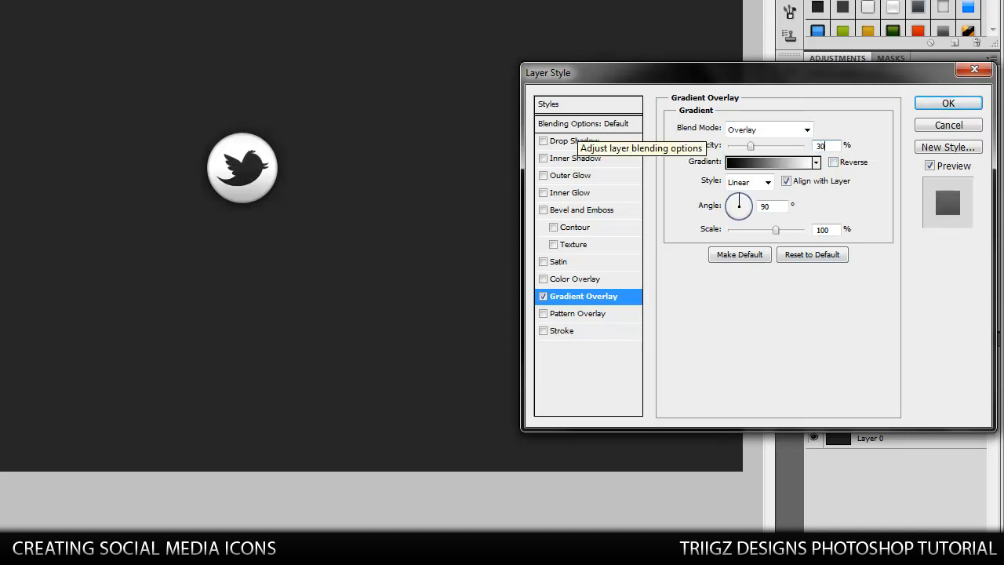
pyautogui.moveTo(562, 181)
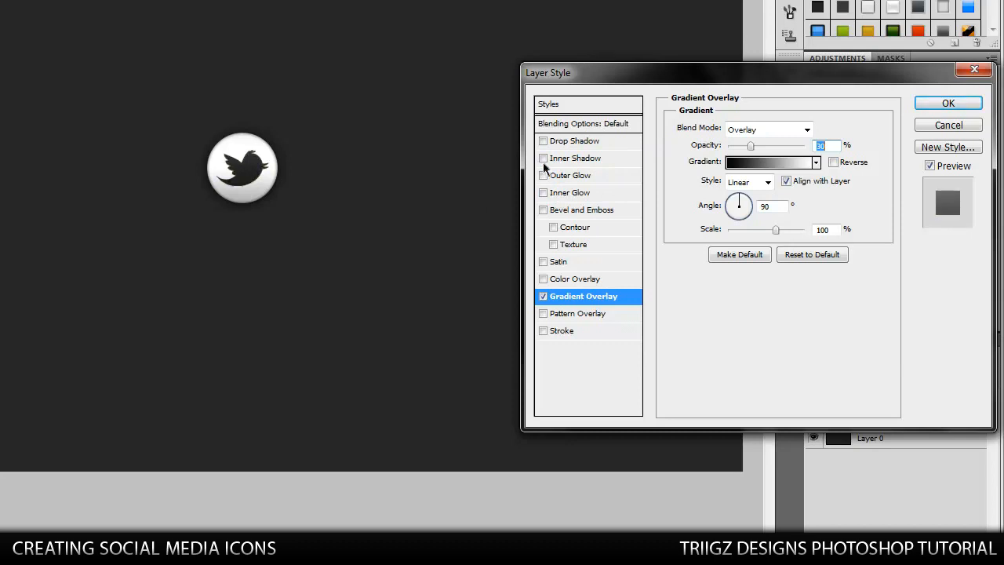
pyautogui.click(578, 157)
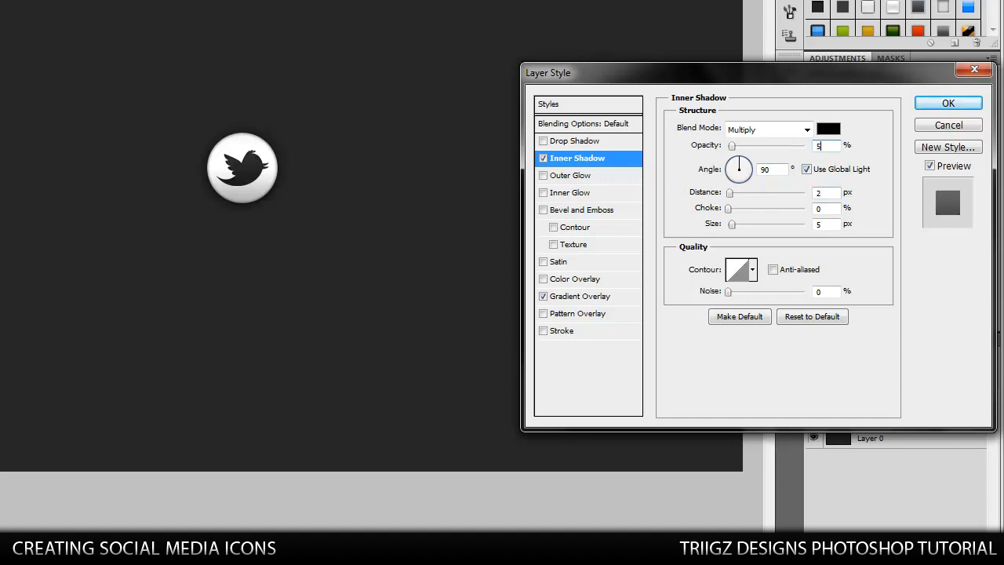
pyautogui.write('50')
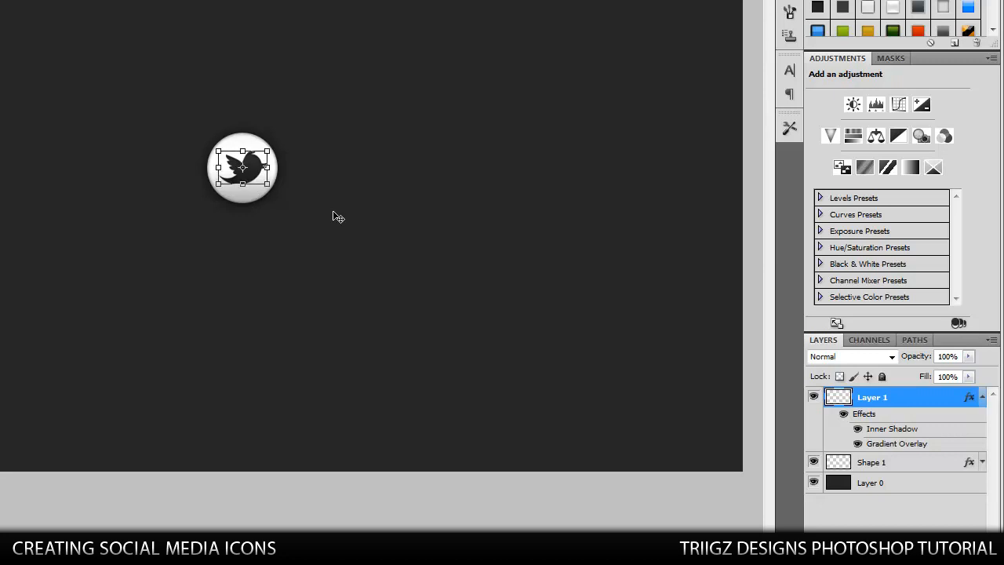
pyautogui.moveTo(305, 214)
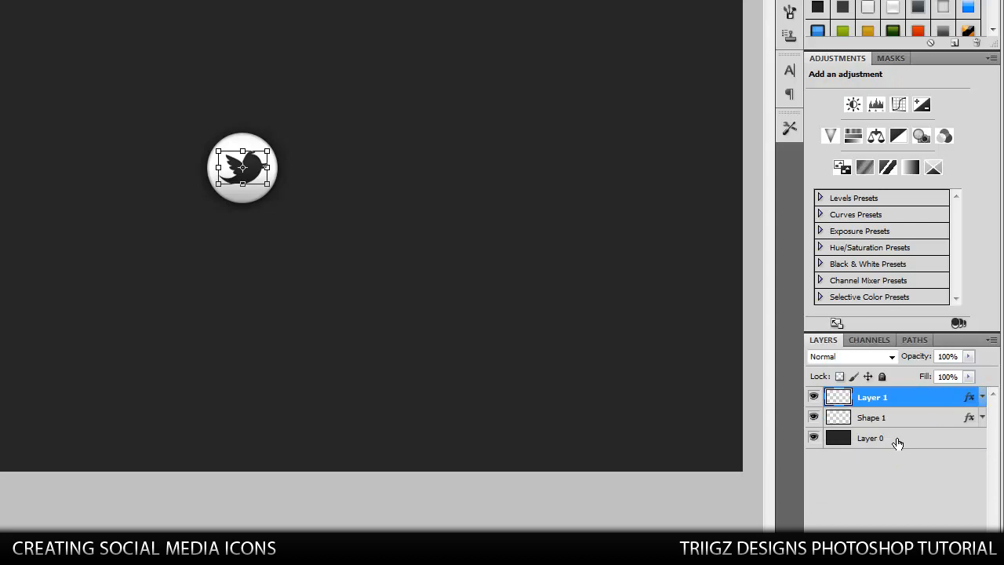
pyautogui.moveTo(402, 251)
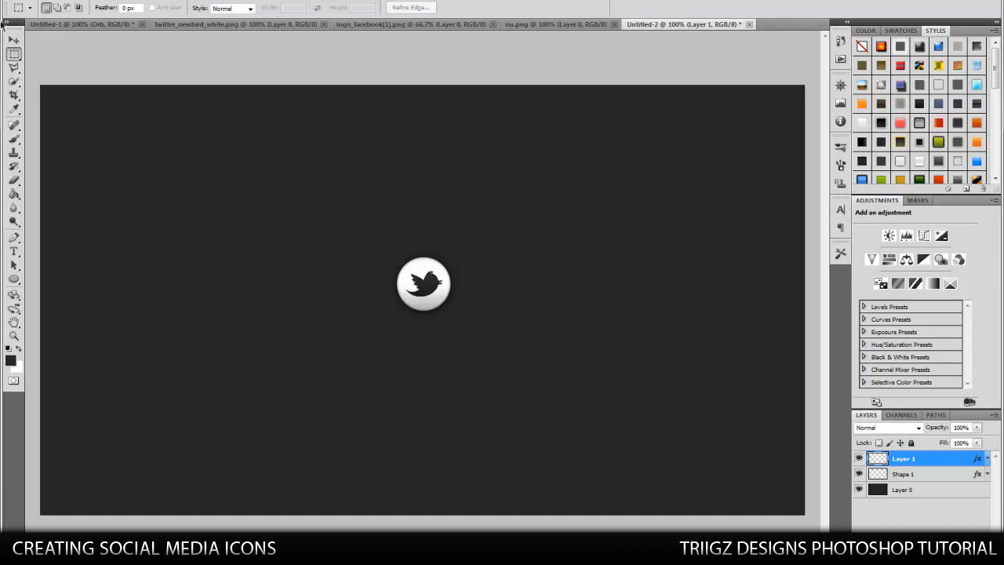
pyautogui.click(14, 40)
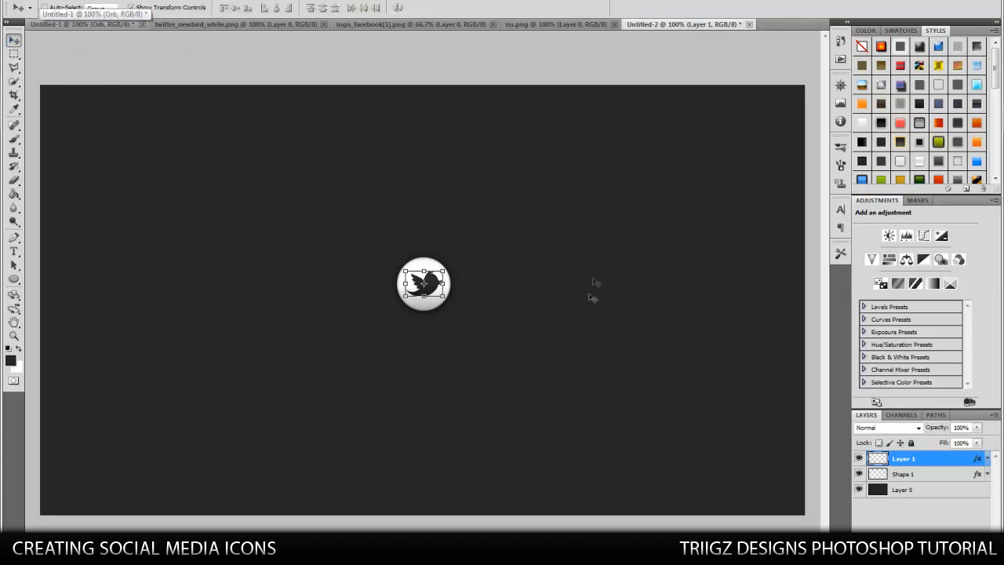
pyautogui.moveTo(542, 295)
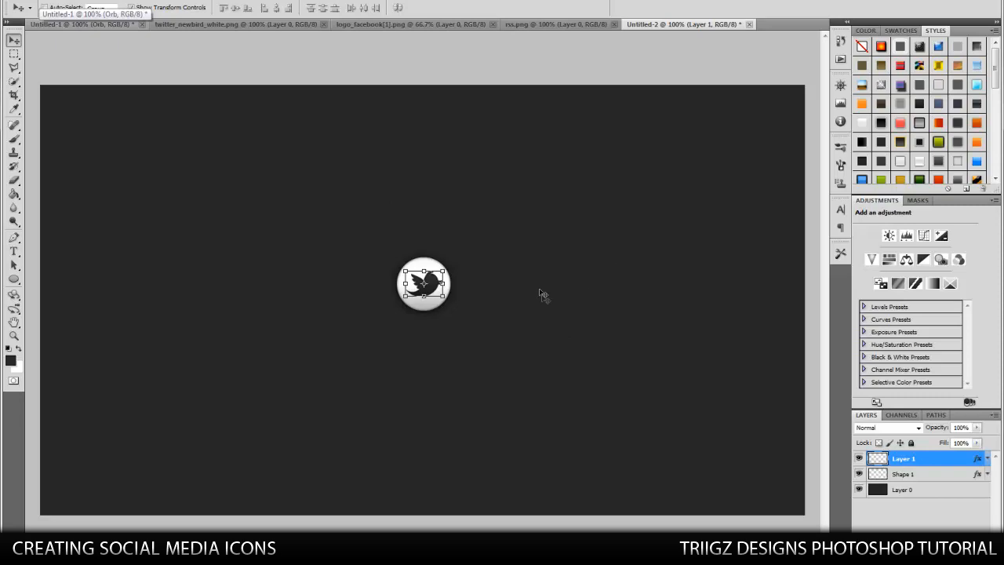